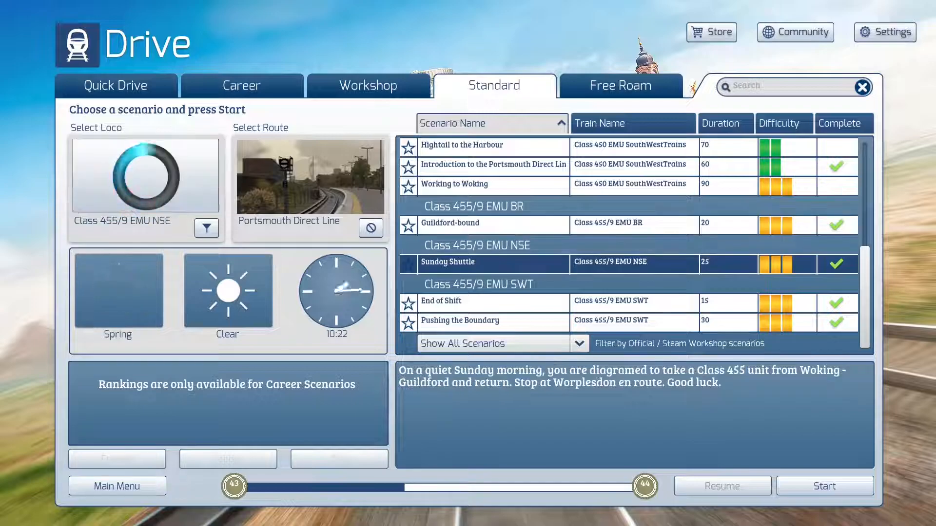
Select the End of Shift scenario for the Class 455/9 EMU SWT to view its briefing.
click(441, 301)
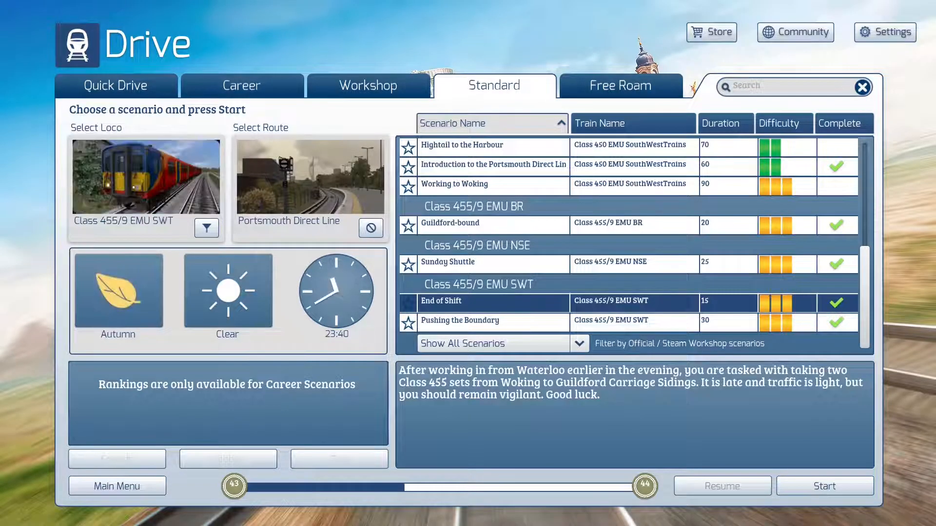
click(460, 321)
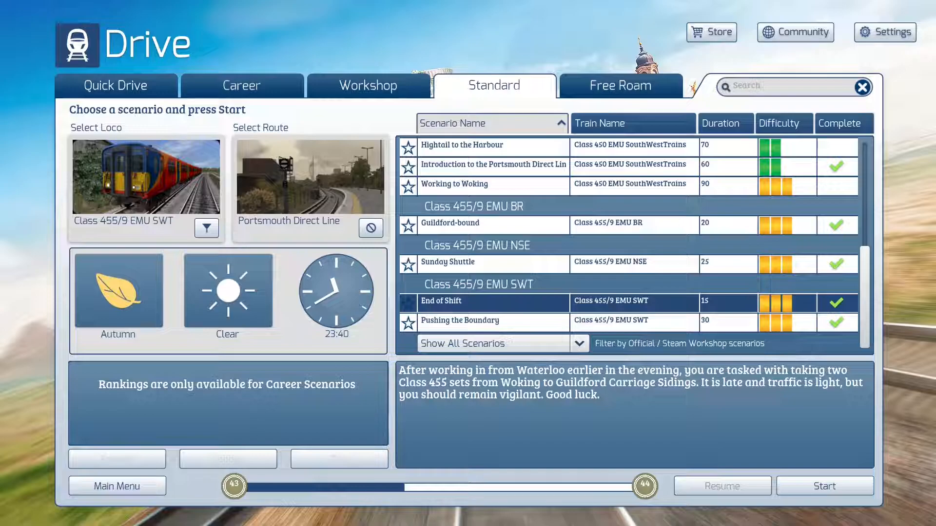
Start End of Shift and let it load into the night cab scene.
click(824, 486)
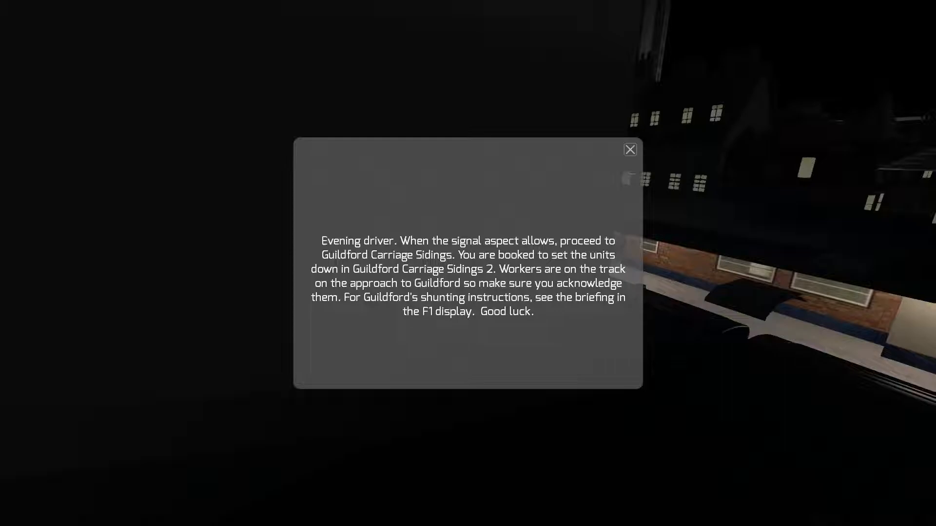
click(630, 150)
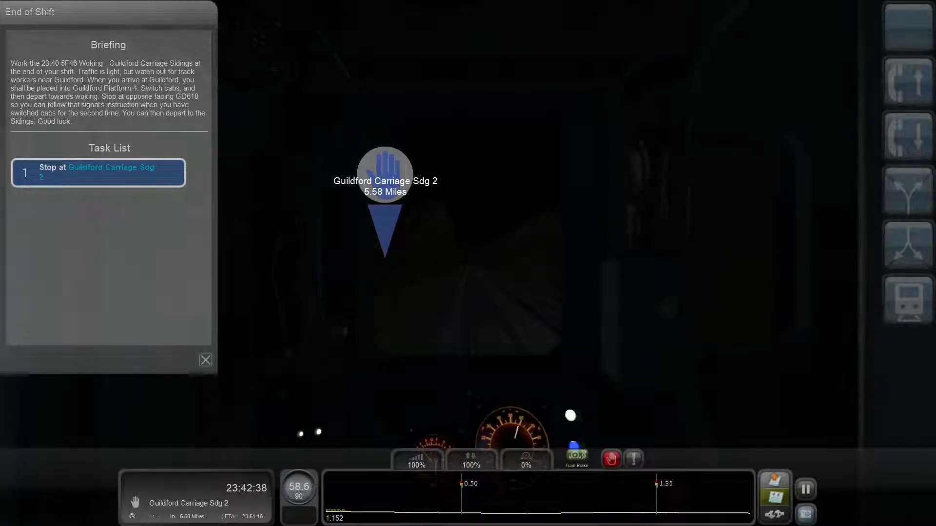
click(205, 360)
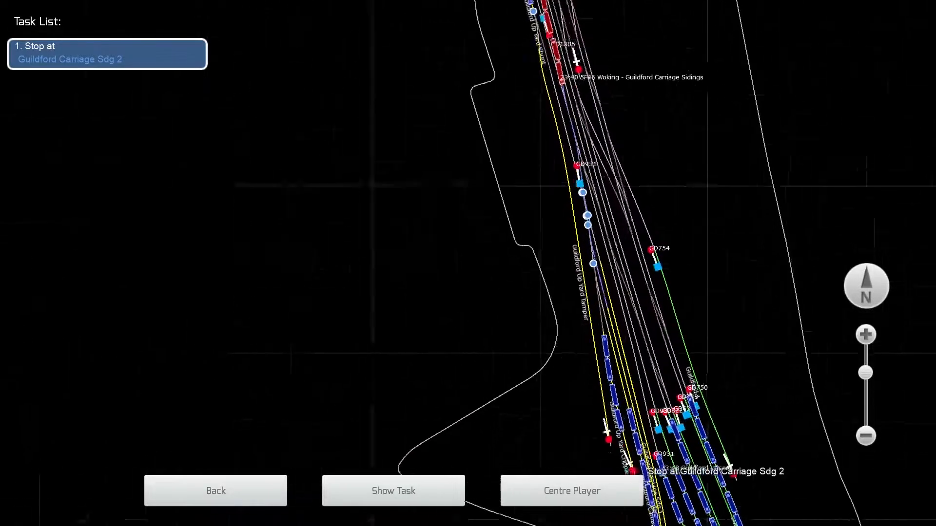
Close the route map to resume driving, 0.27 miles from Guildford Carriage Sdg 2.
click(216, 491)
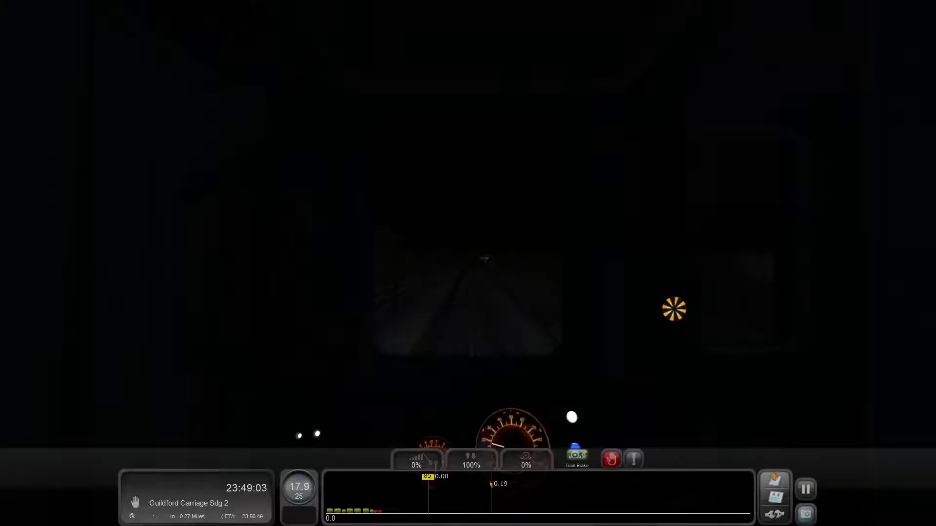